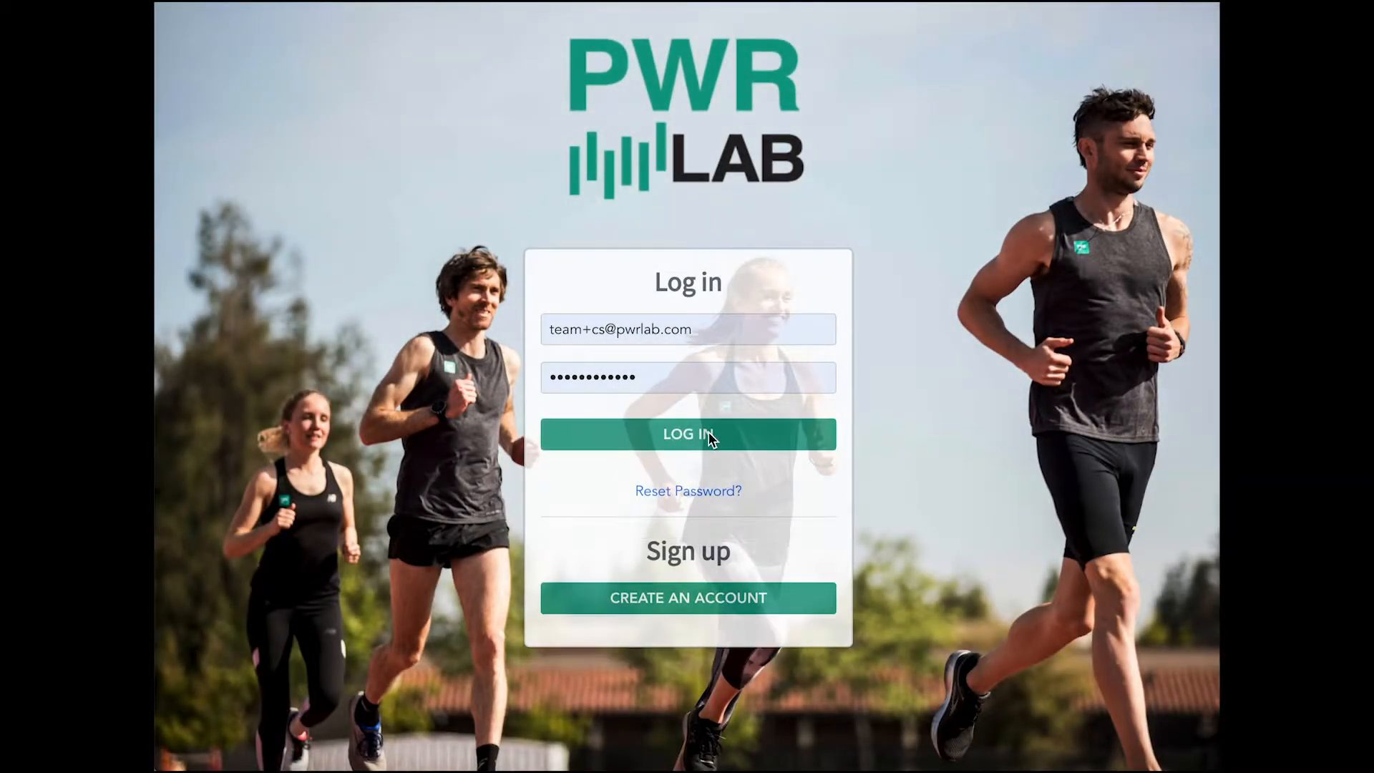
Sign in to the coach account with the prefilled credentials to reach the team Training Overview.
{"action": "left_click", "coordinate": [687, 435]}
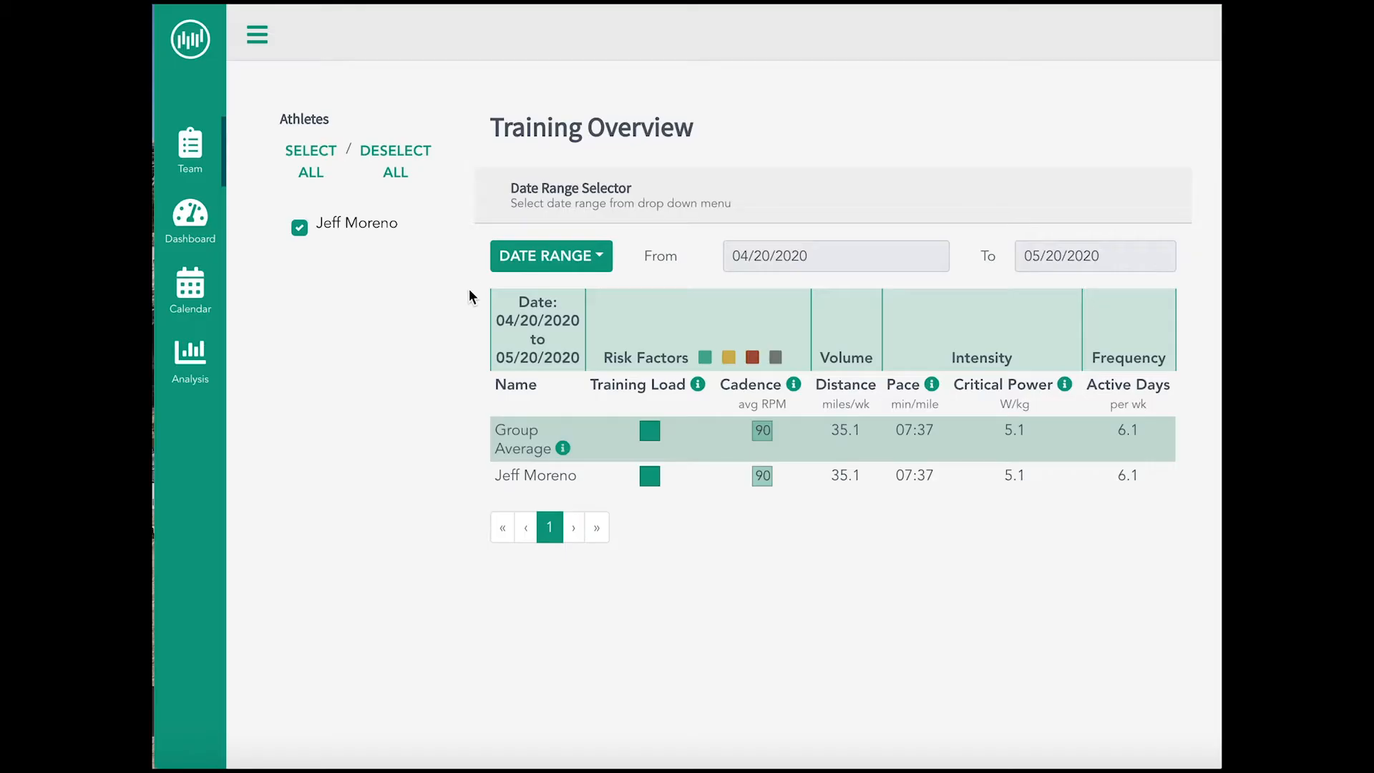
{"action": "mouse_move", "coordinate": [552, 488]}
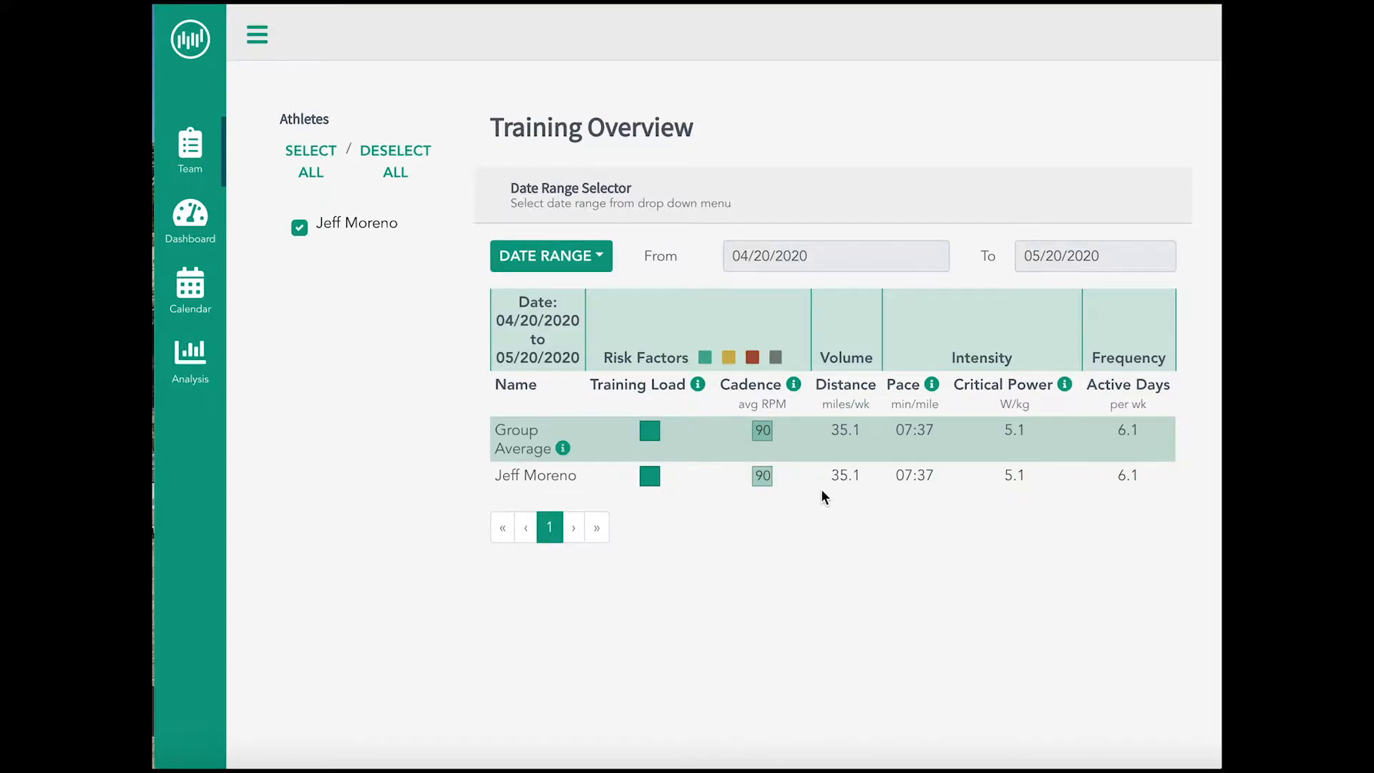
{"action": "mouse_move", "coordinate": [1183, 487]}
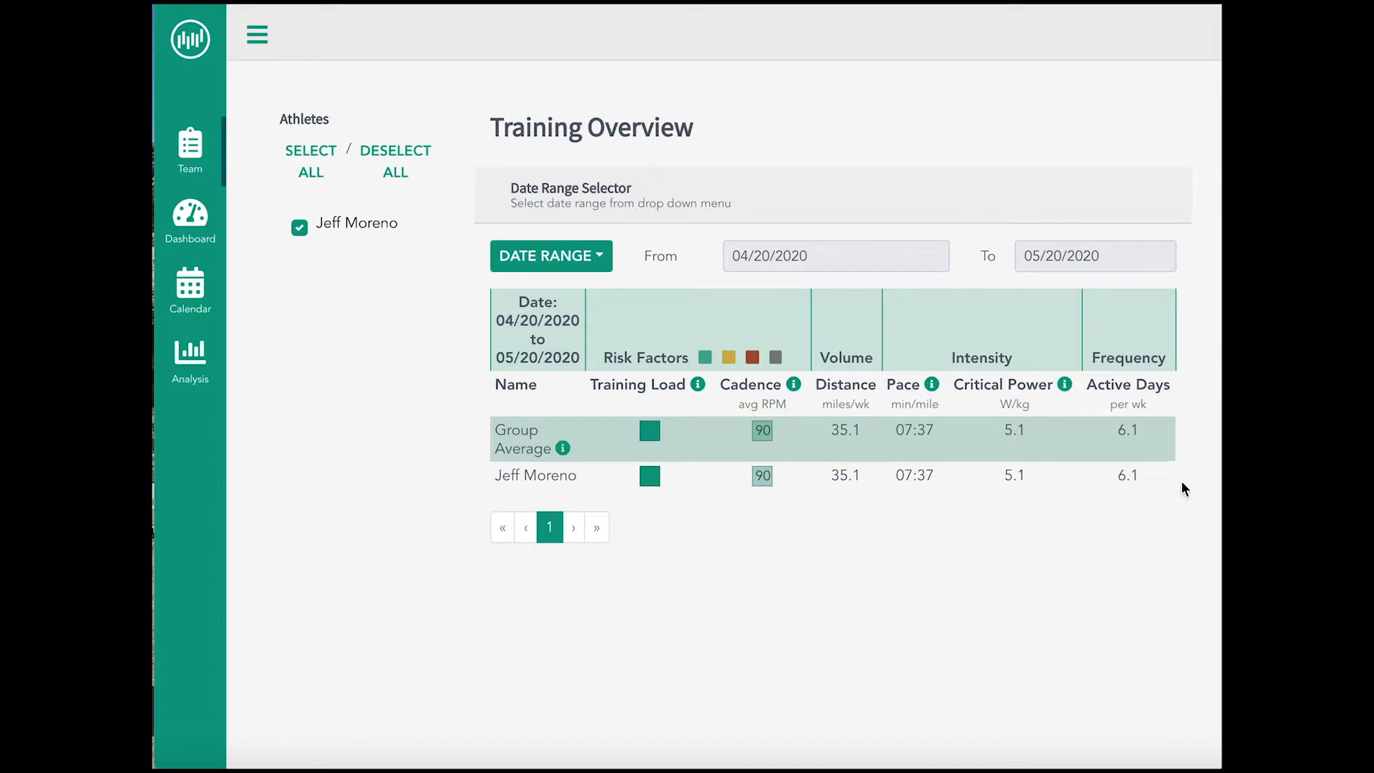
{"action": "mouse_move", "coordinate": [492, 292]}
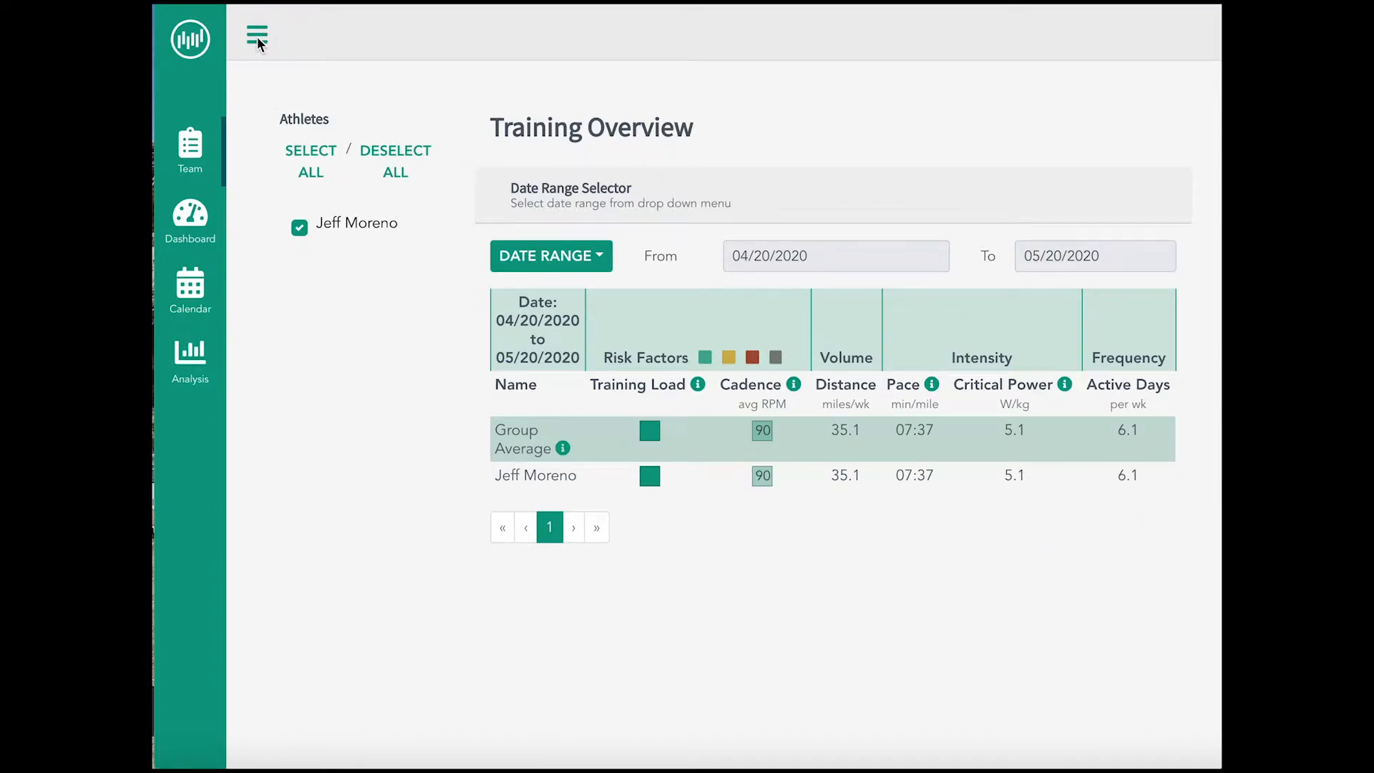
Go to the coach profile page from the main menu to find the Register Your Athletes signup link.
{"action": "left_click", "coordinate": [256, 35]}
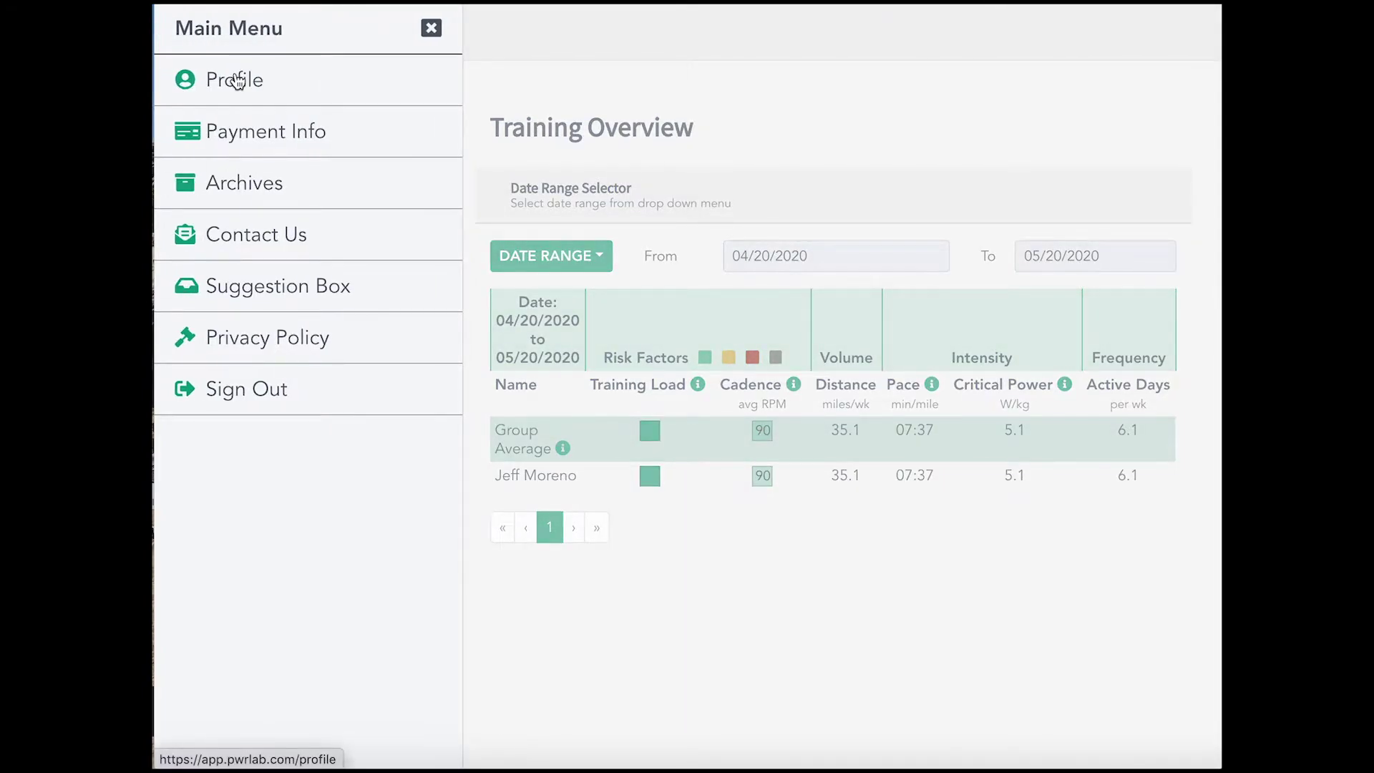
{"action": "left_click", "coordinate": [234, 80]}
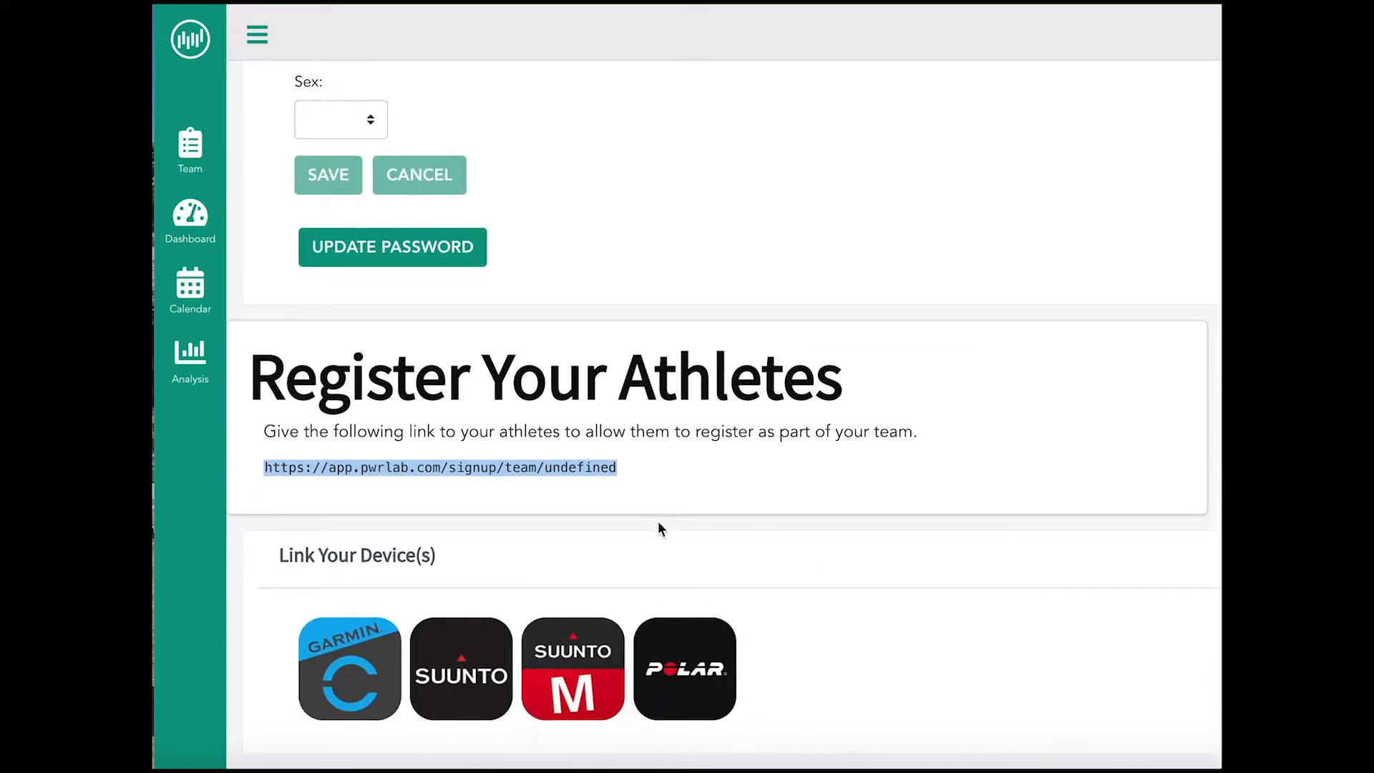
{"action": "mouse_move", "coordinate": [452, 524]}
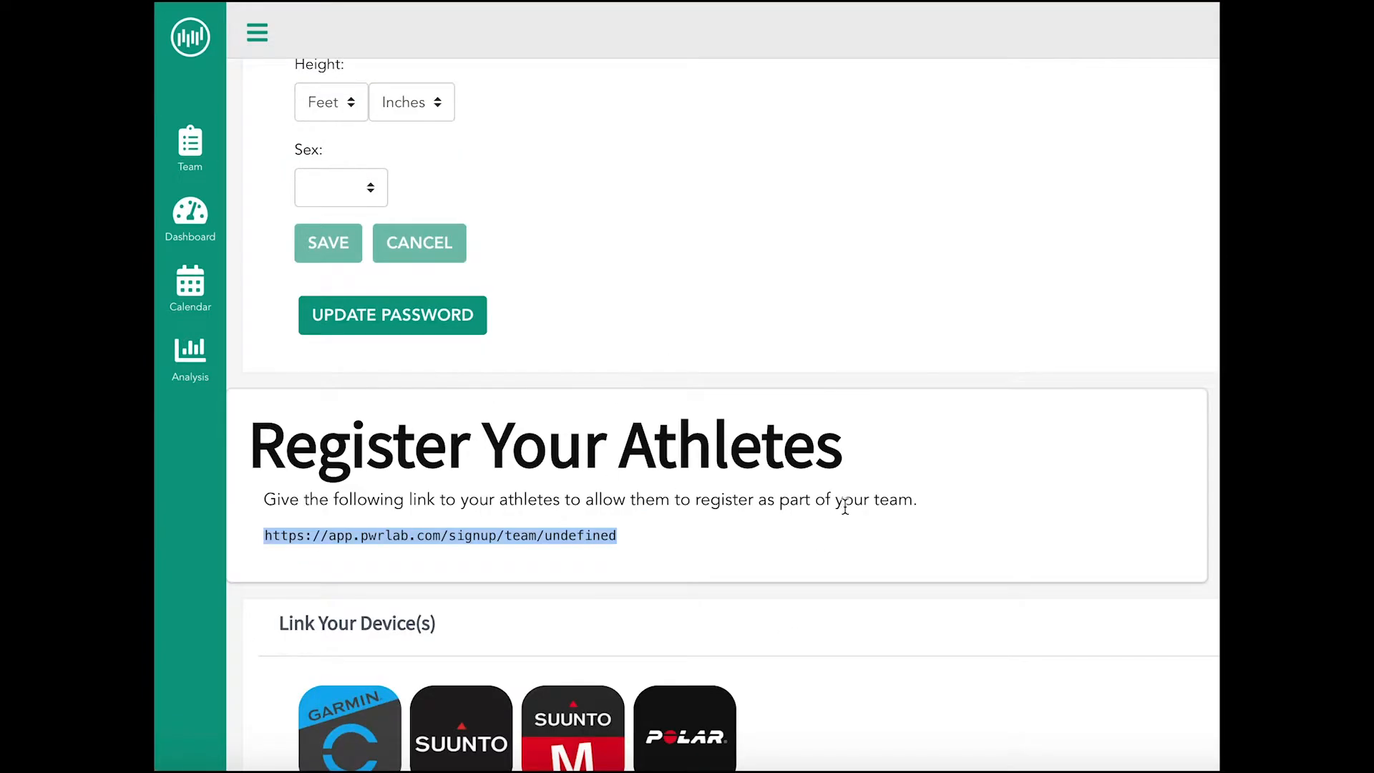
{"action": "mouse_move", "coordinate": [442, 402]}
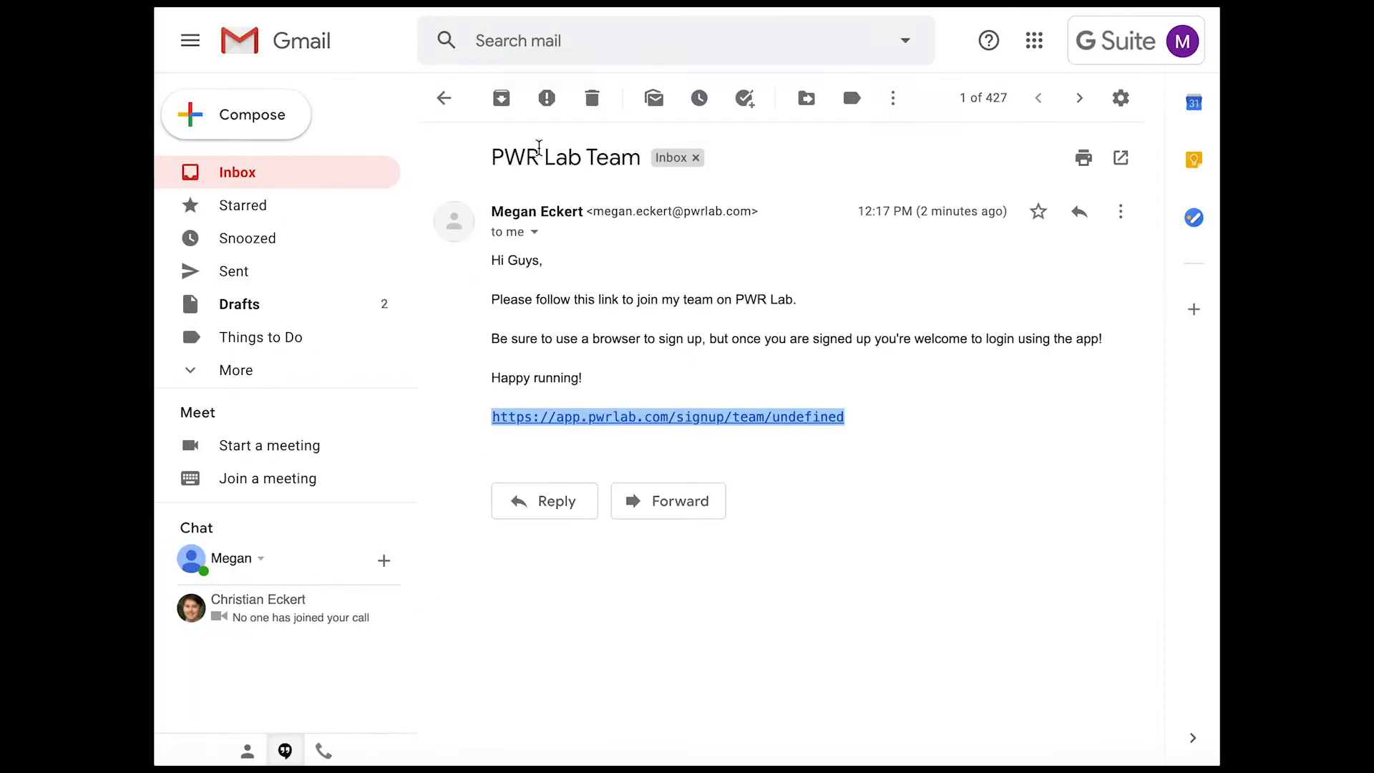
{"action": "mouse_move", "coordinate": [802, 290]}
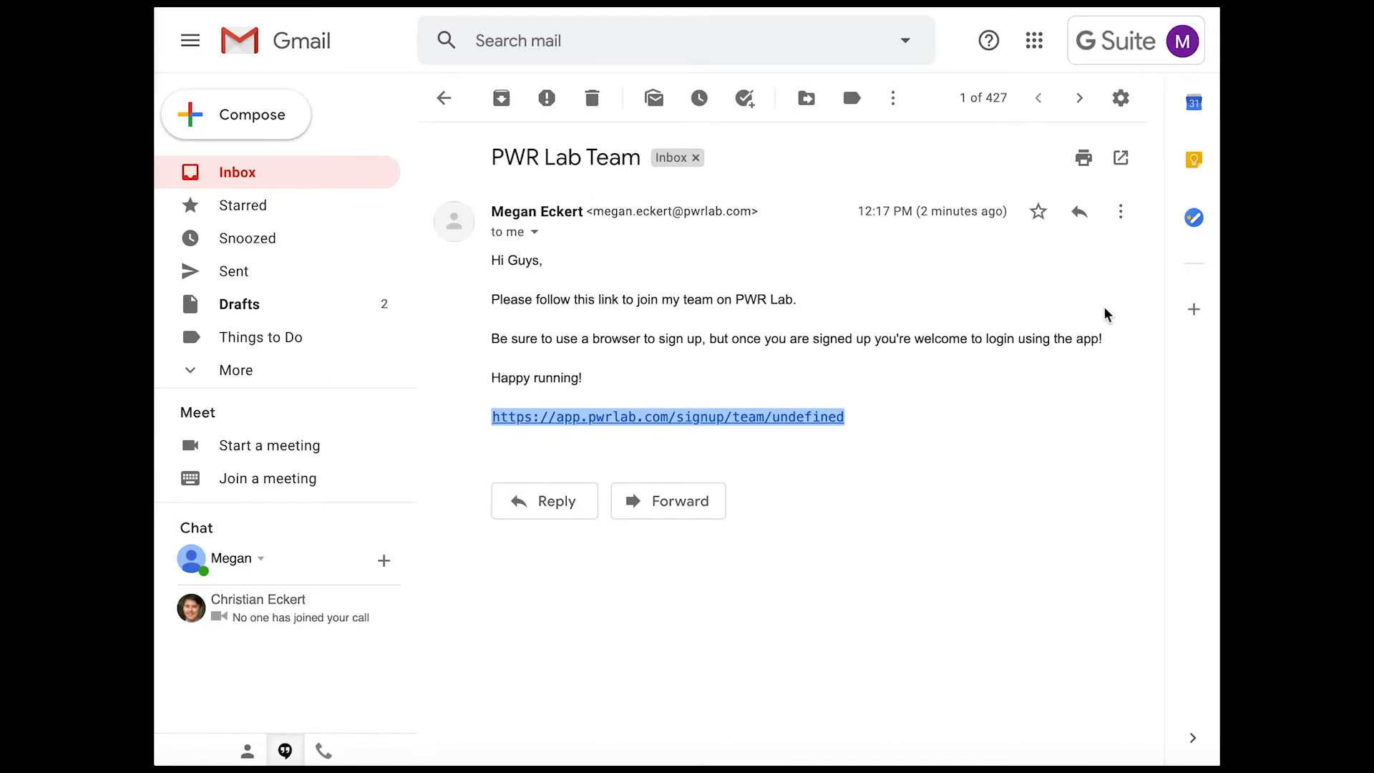
{"action": "mouse_move", "coordinate": [983, 368]}
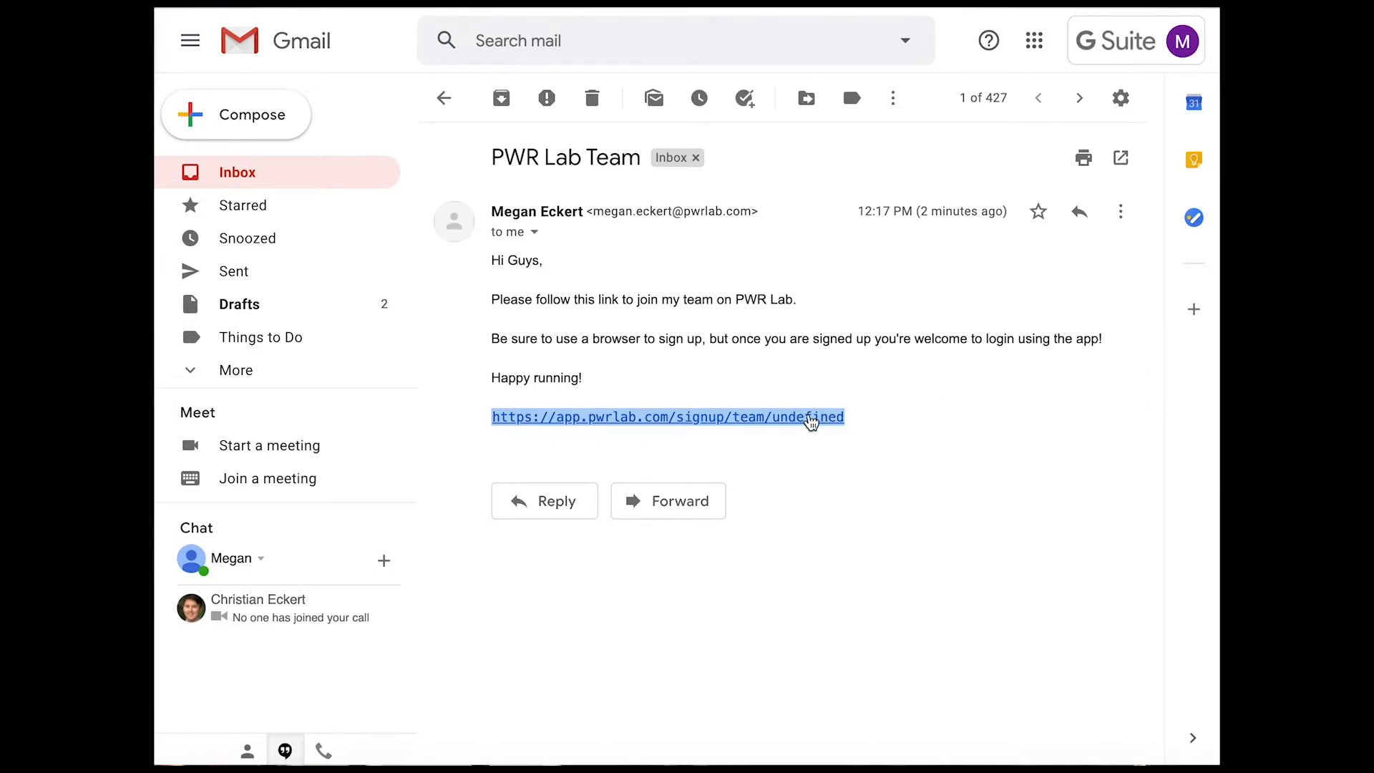
Follow the PWR Lab signup URL from the team email in Gmail.
{"action": "left_click", "coordinate": [667, 418]}
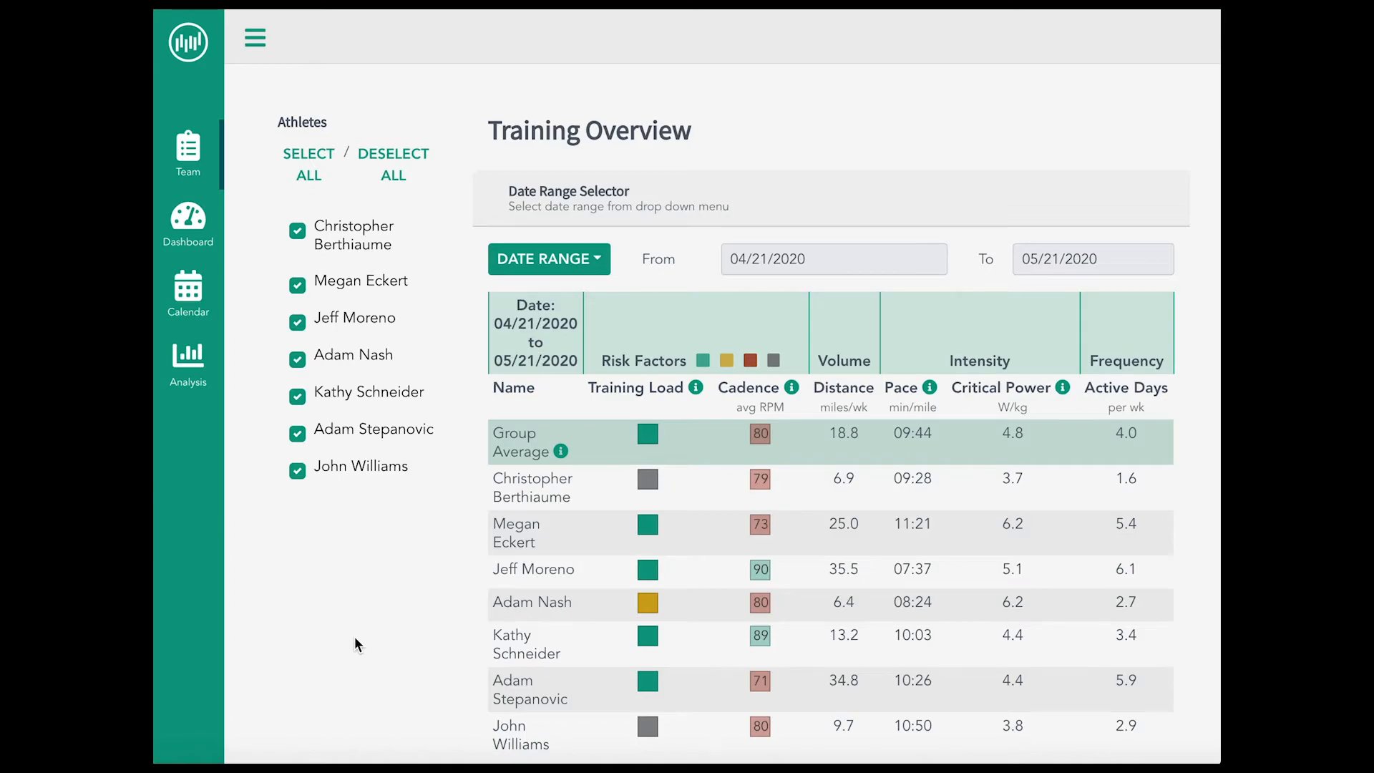
{"action": "mouse_move", "coordinate": [458, 474]}
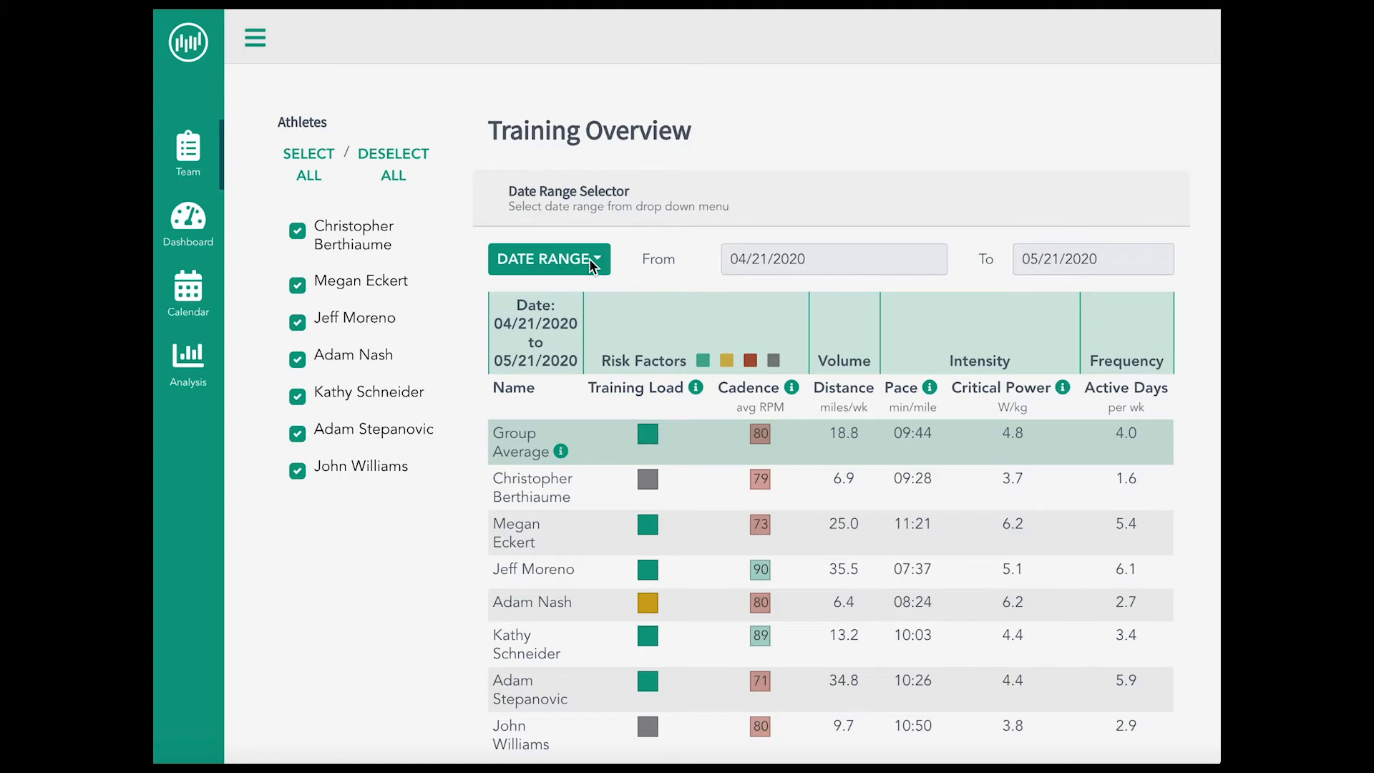
{"action": "left_click", "coordinate": [548, 259]}
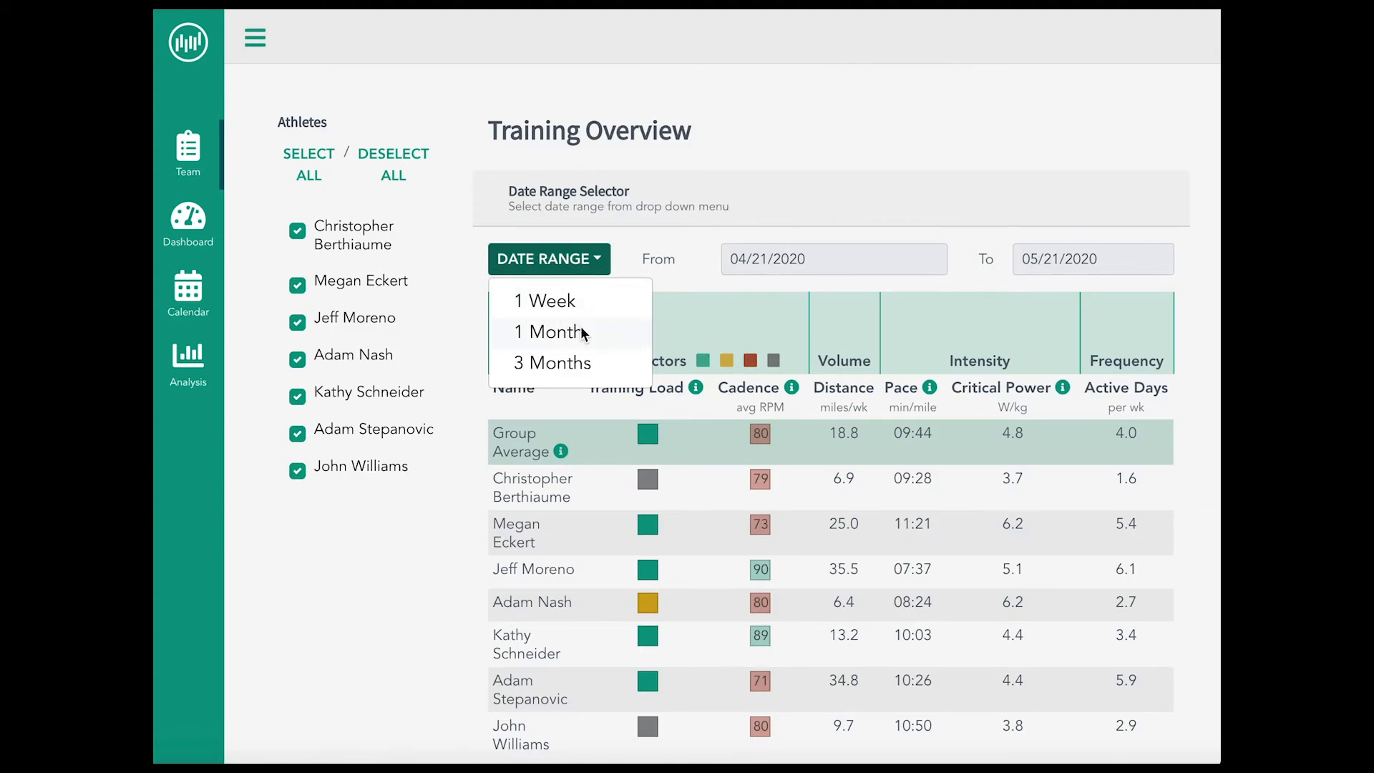
{"action": "mouse_move", "coordinate": [571, 380]}
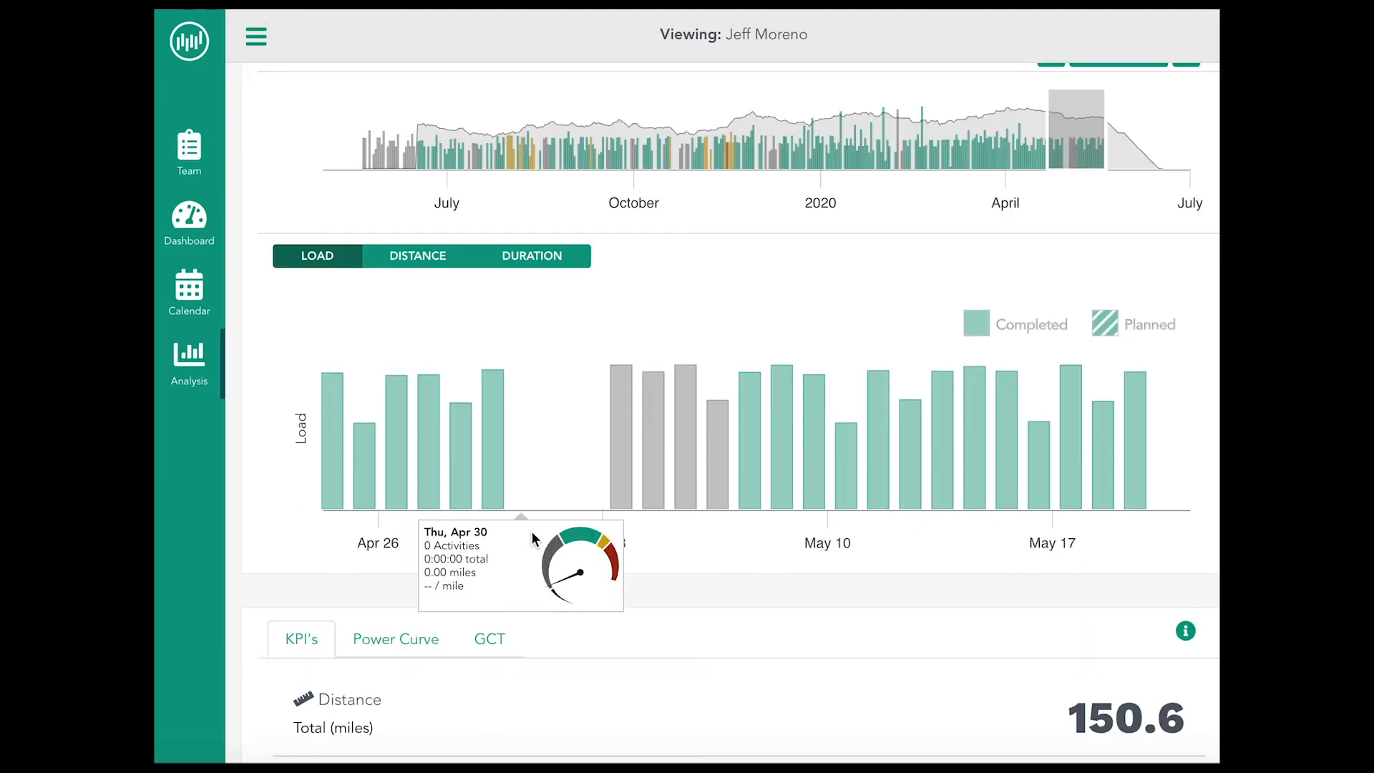
{"action": "scroll", "scroll_direction": "down", "scroll_amount": 3}
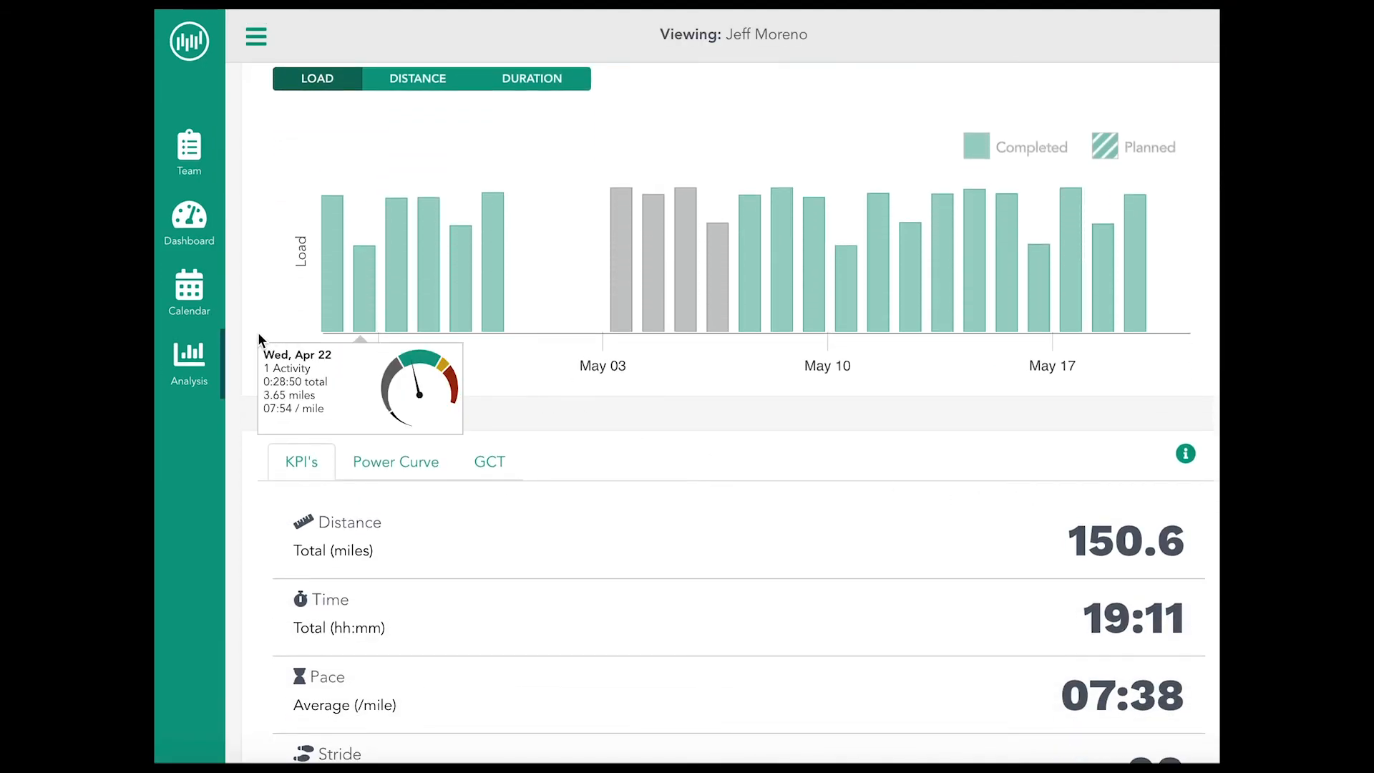
{"action": "left_click", "coordinate": [189, 289]}
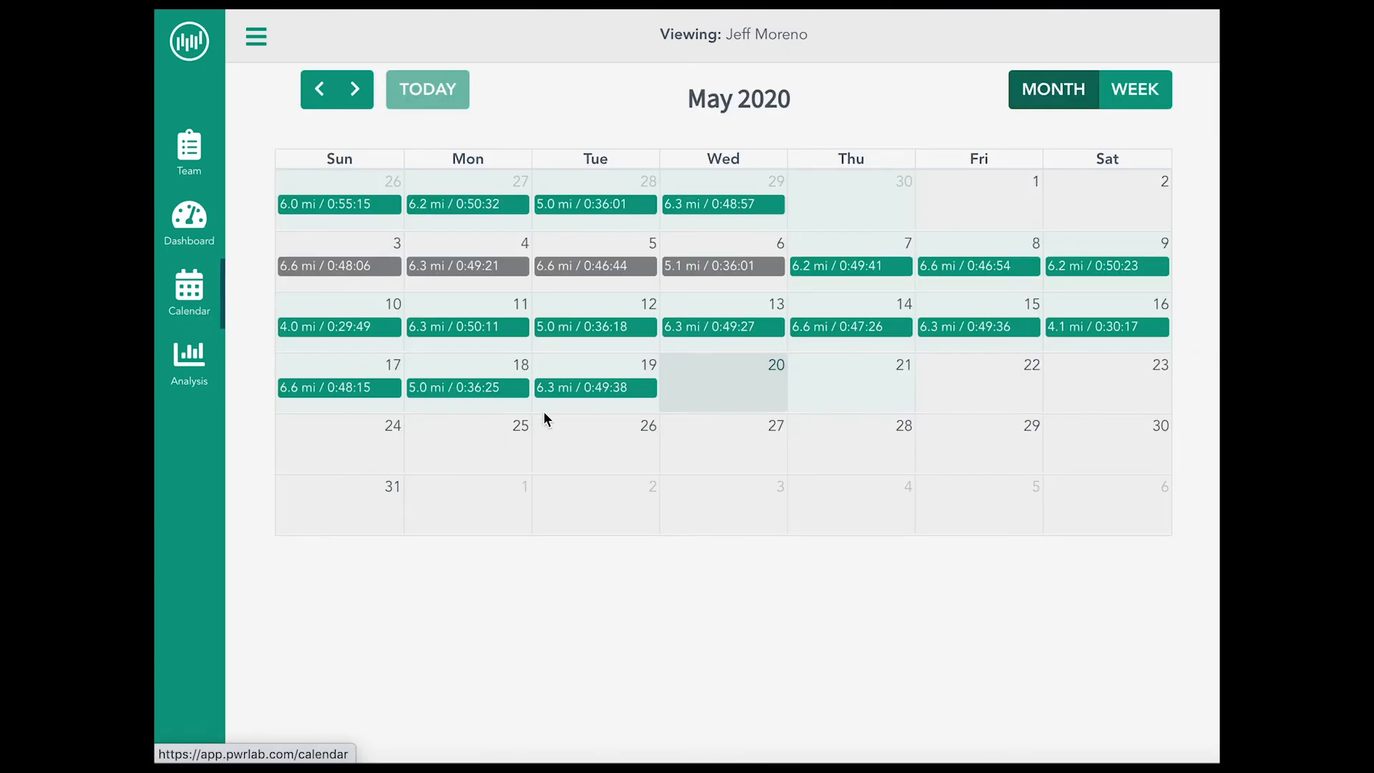
{"action": "left_click", "coordinate": [723, 380]}
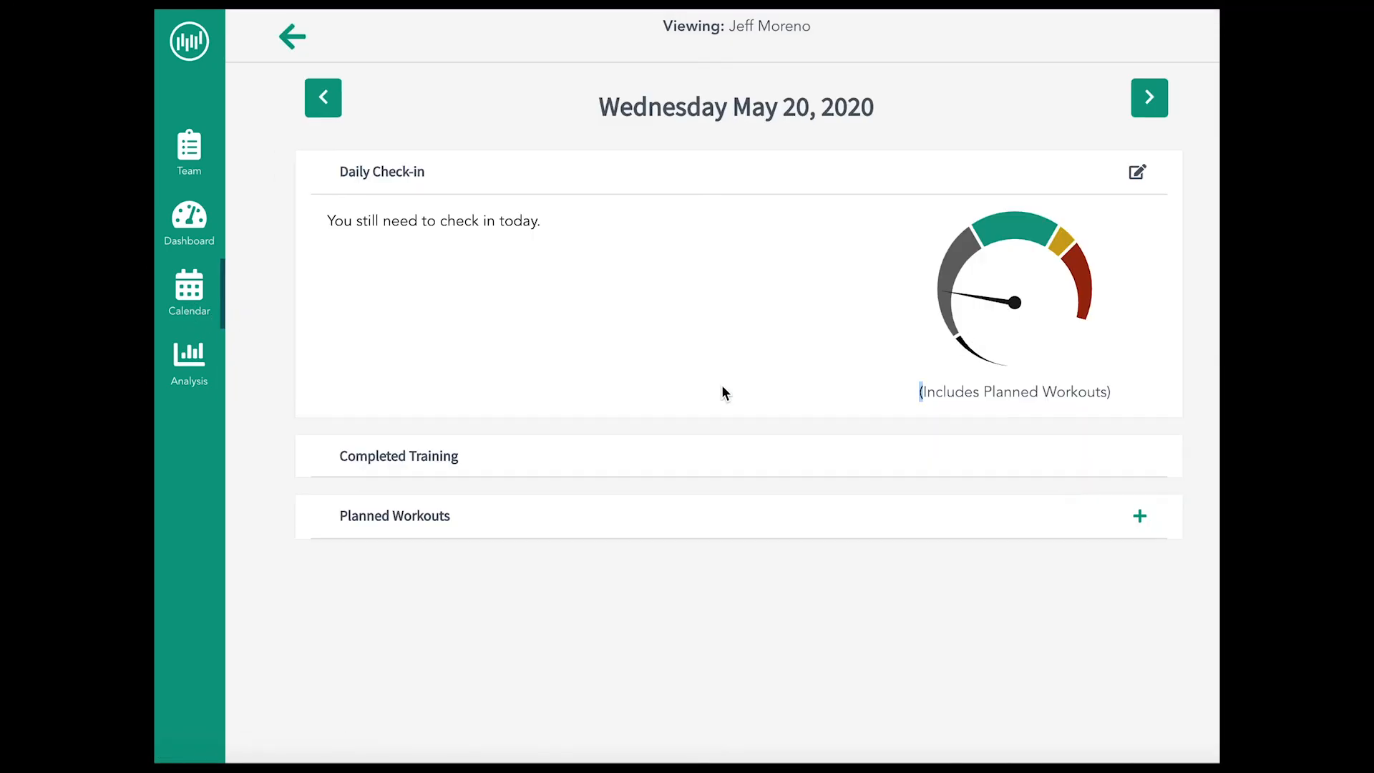